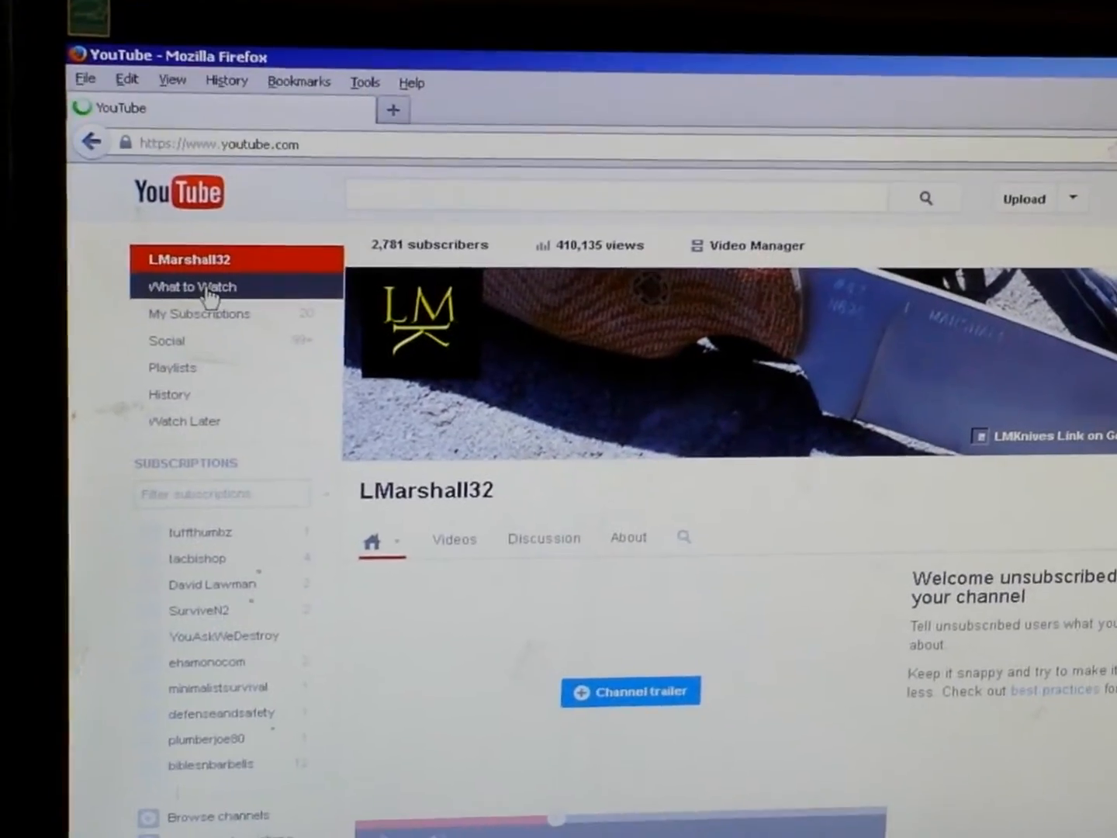
# Step: Go from the channel page to the What to Watch home feed
pyautogui.click(191, 287)
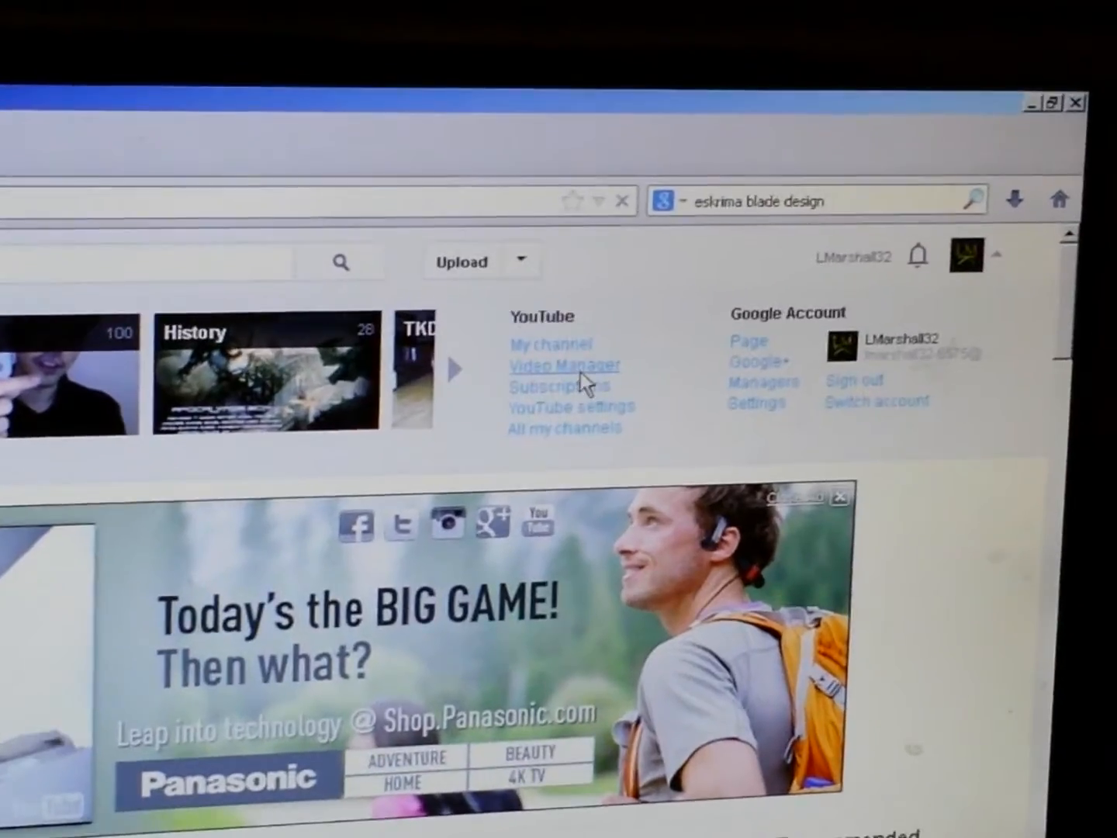
# Step: Open Video Manager from the account menu, showing the channel's 1,459 uploads
pyautogui.click(565, 365)
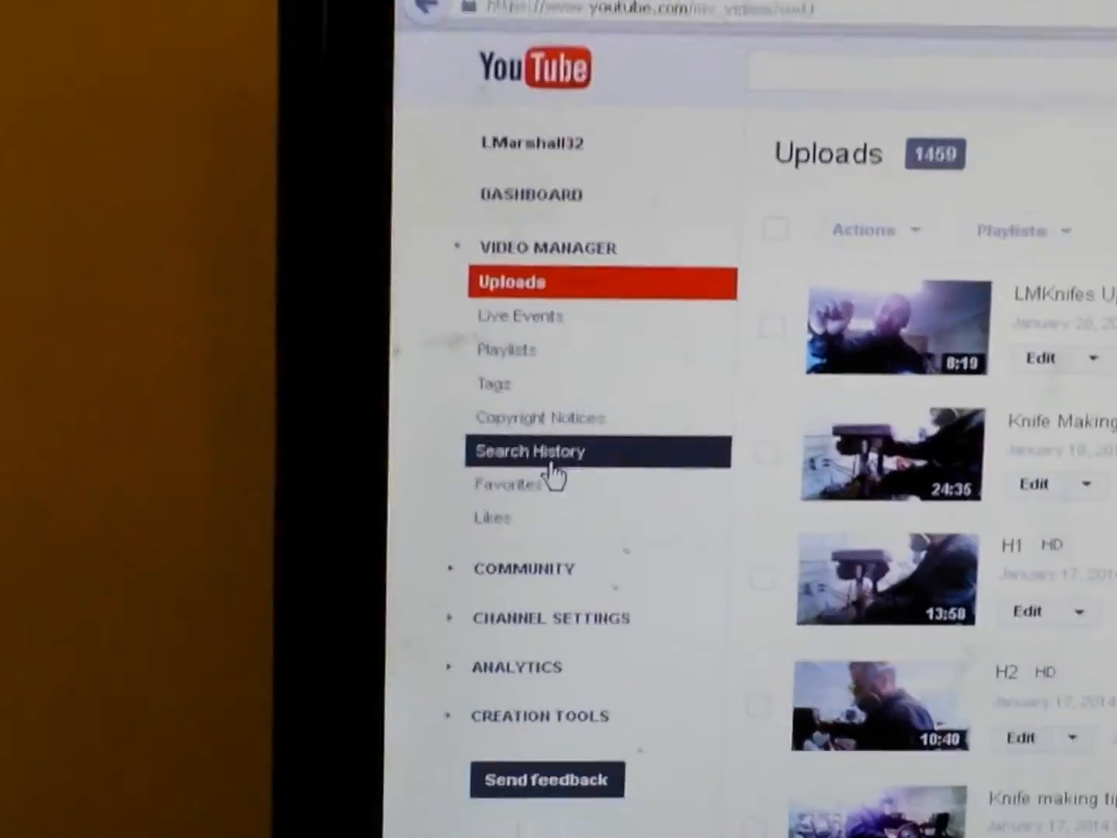
pyautogui.scroll(-3)
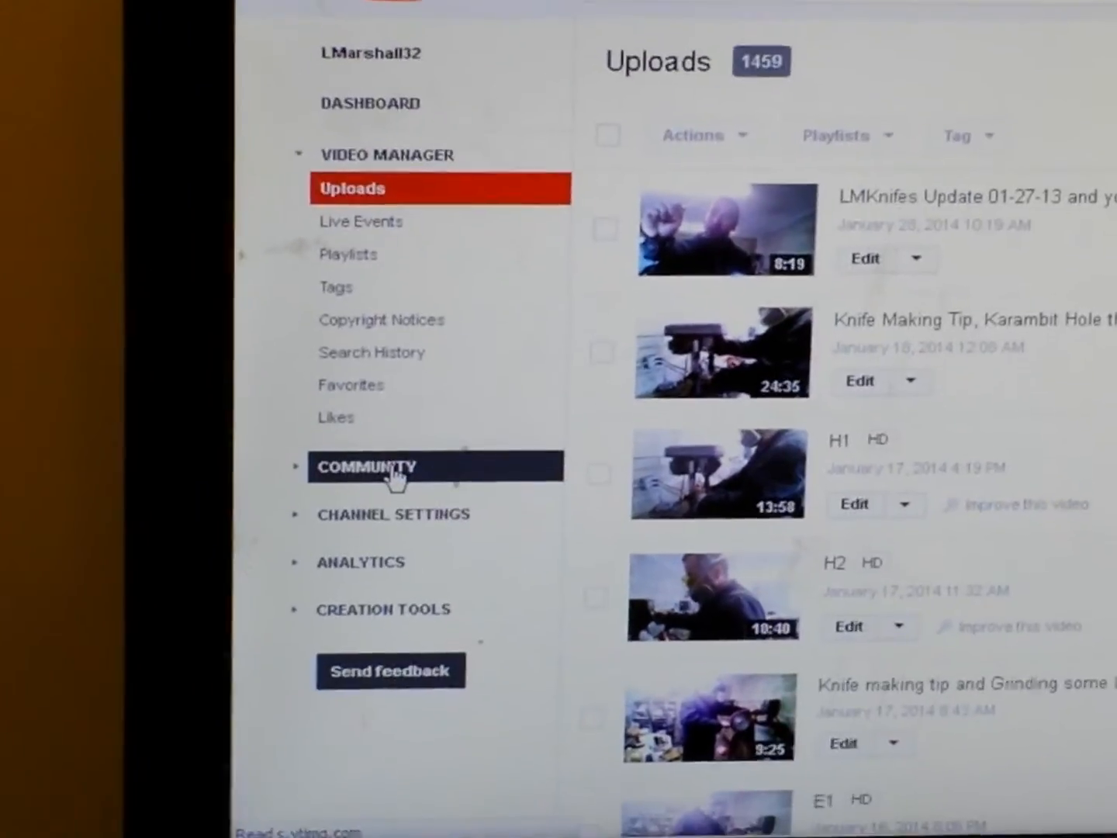
# Step: Open Community comments (9 pending, 3 spam) in Creator Studio, then the Inbox
pyautogui.click(364, 466)
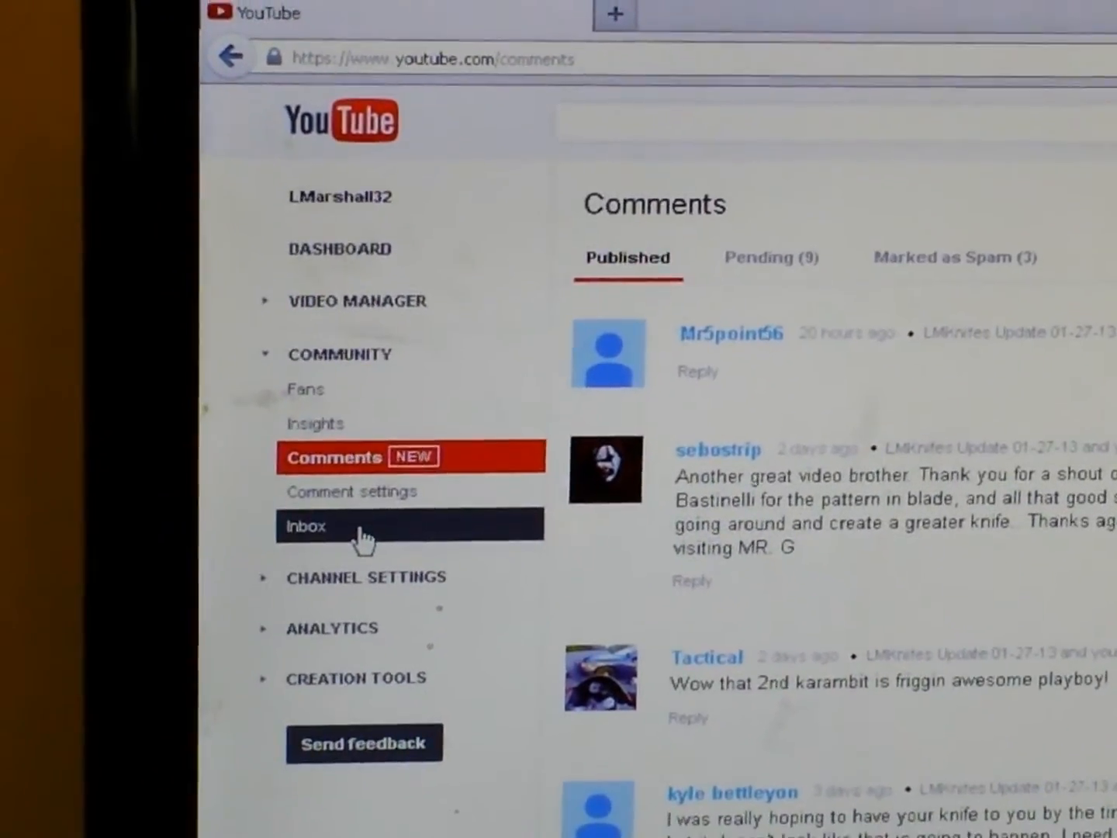
pyautogui.click(305, 525)
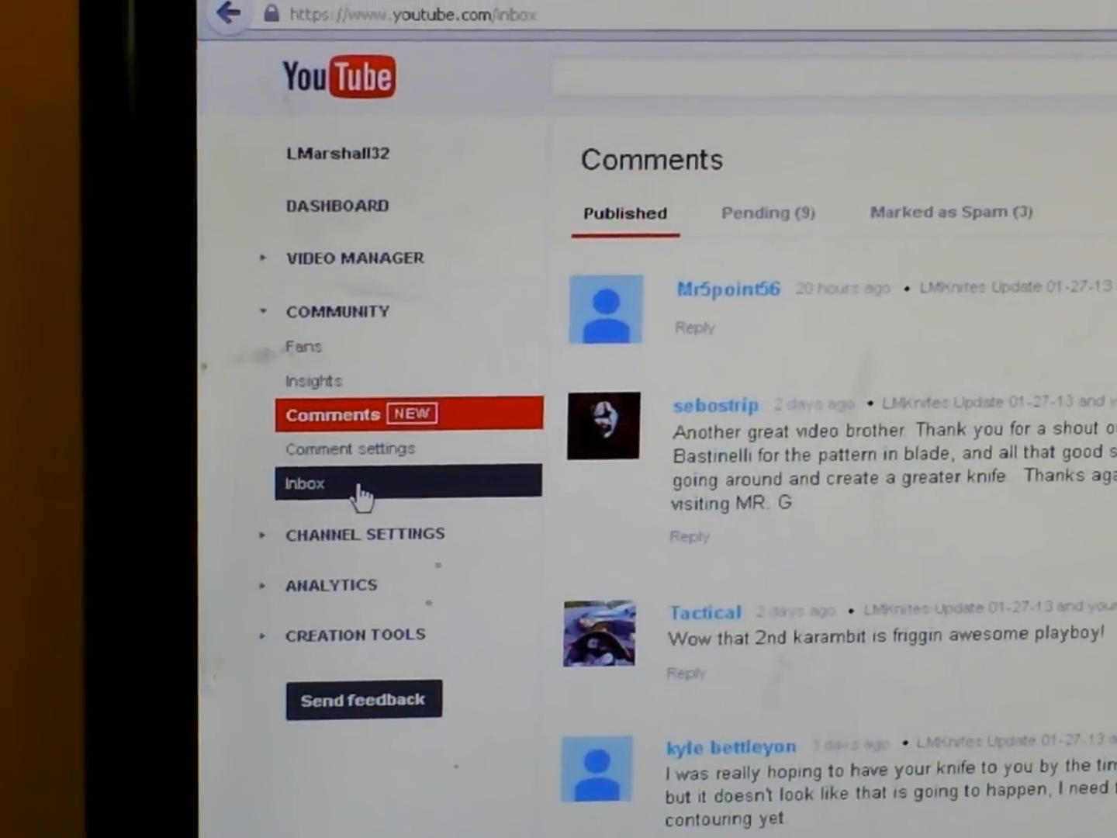